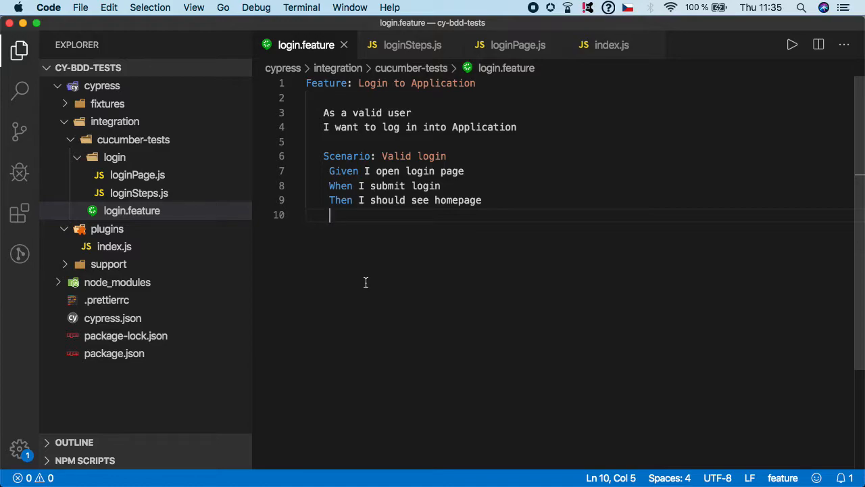
{"action": "mouse_move", "coordinate": [368, 276]}
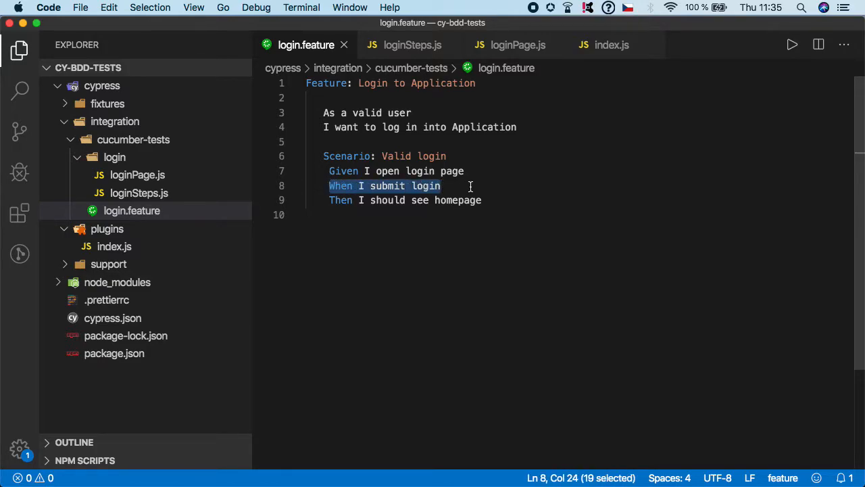
- Select the 'When I submit login' line in login.feature, then view the loginSteps.js step definitions
{"action": "left_click", "coordinate": [470, 186]}
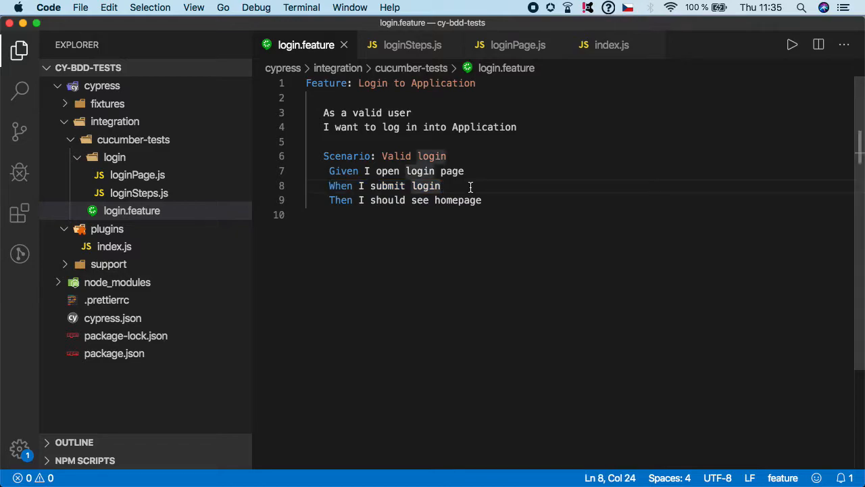
{"action": "left_click", "coordinate": [412, 45]}
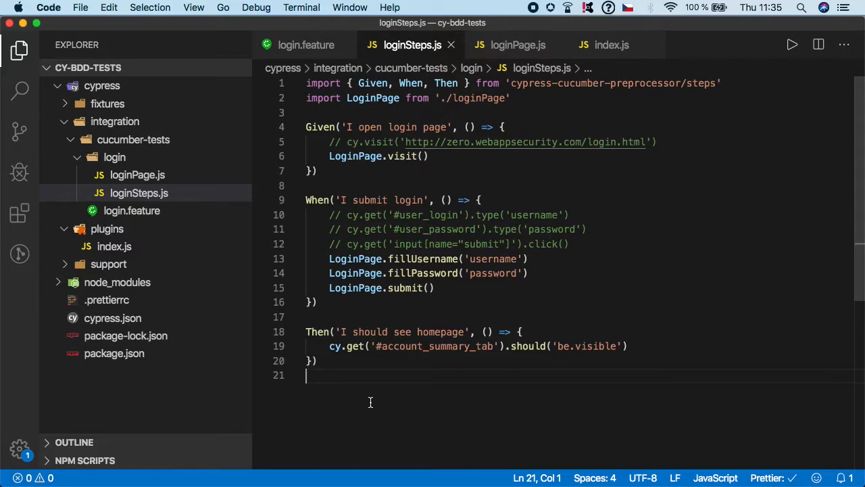
- Comment out 'When I submit login' and add 'When I fill username with "username"'
{"action": "left_click", "coordinate": [305, 44]}
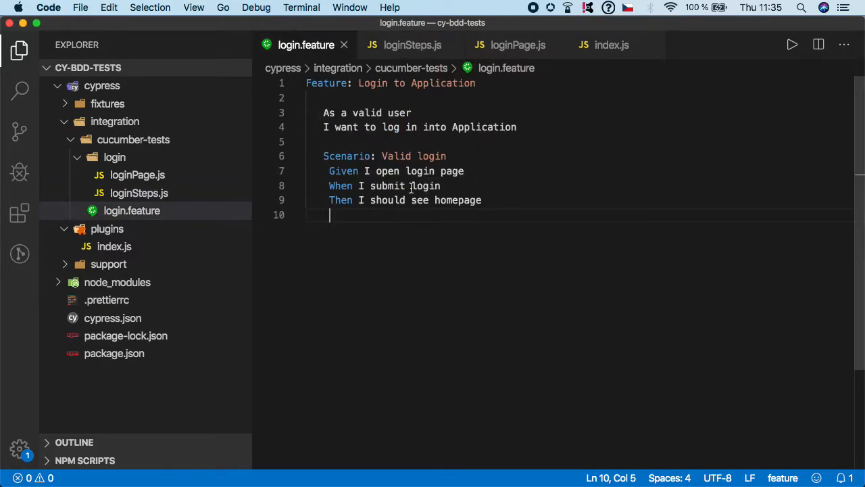
{"action": "mouse_move", "coordinate": [408, 211]}
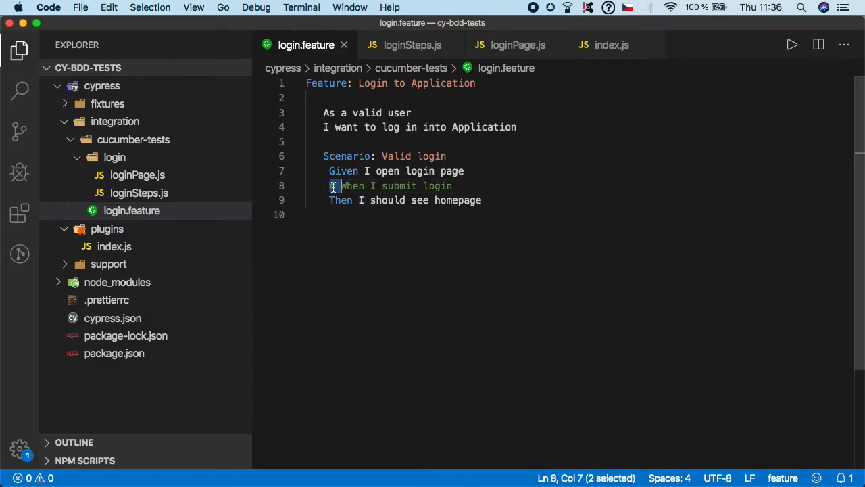
{"action": "key", "text": "cmd+/"}
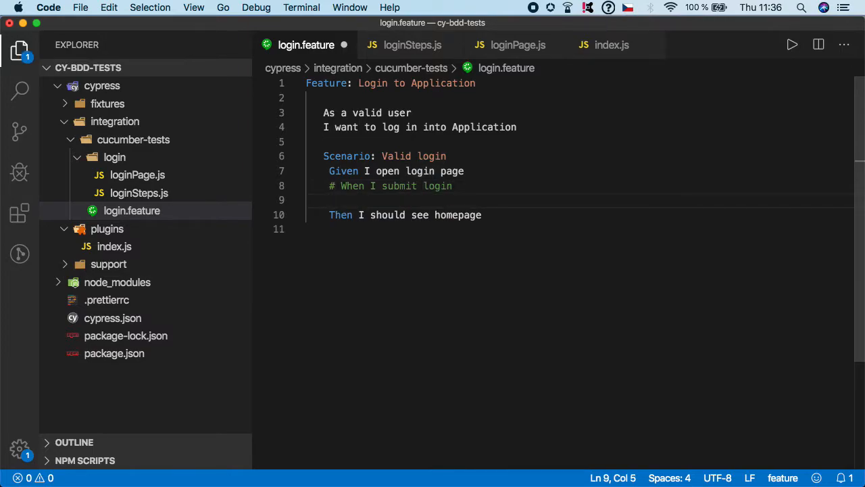
{"action": "type", "text": "When I fill u"}
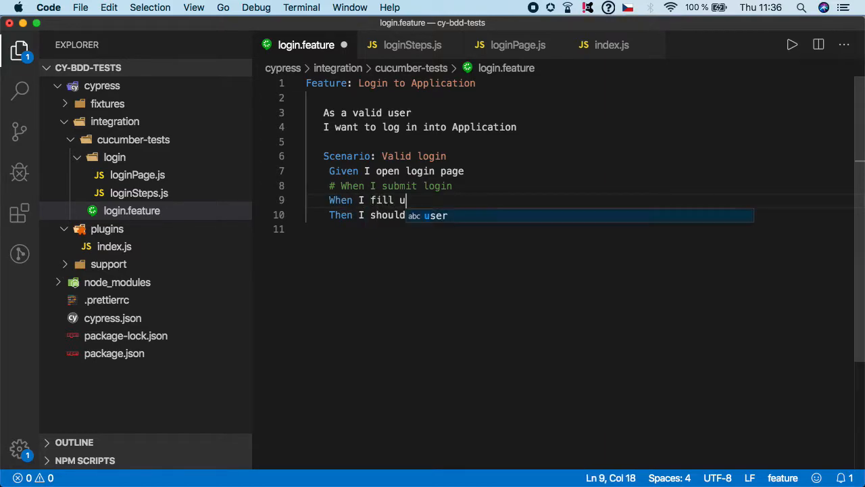
{"action": "type", "text": "sername"}
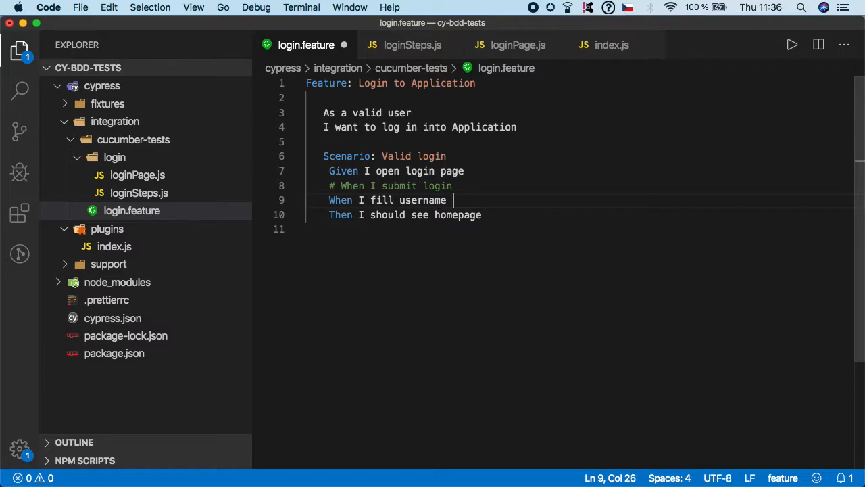
{"action": "type", "text": "witj"}
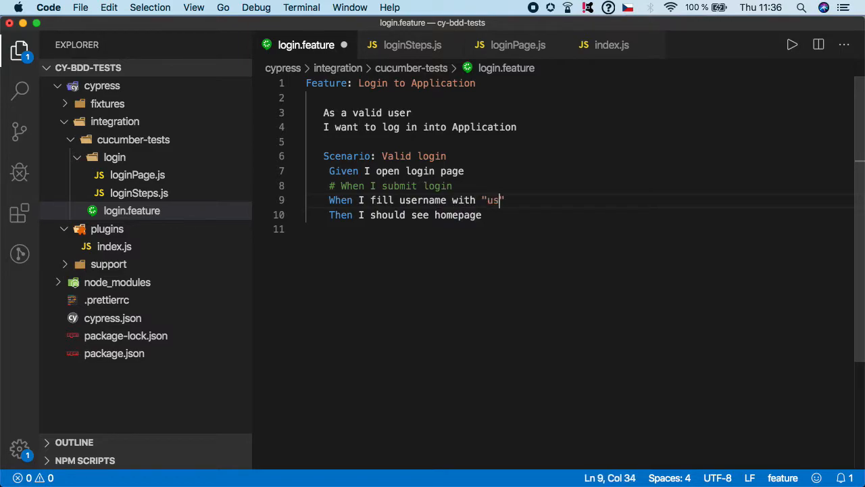
{"action": "type", "text": "ername"}
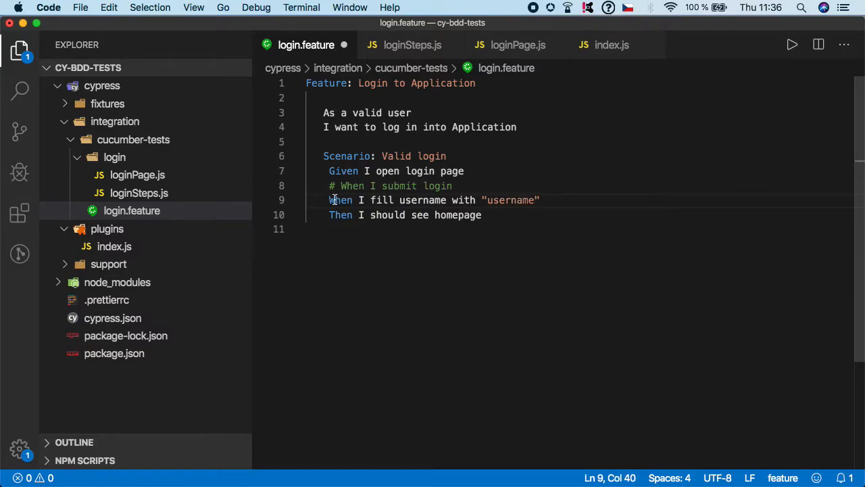
- Add the step 'And I fill password with "password"' below the username step
{"action": "double_click", "coordinate": [510, 200]}
{"action": "type", "text": "And"}
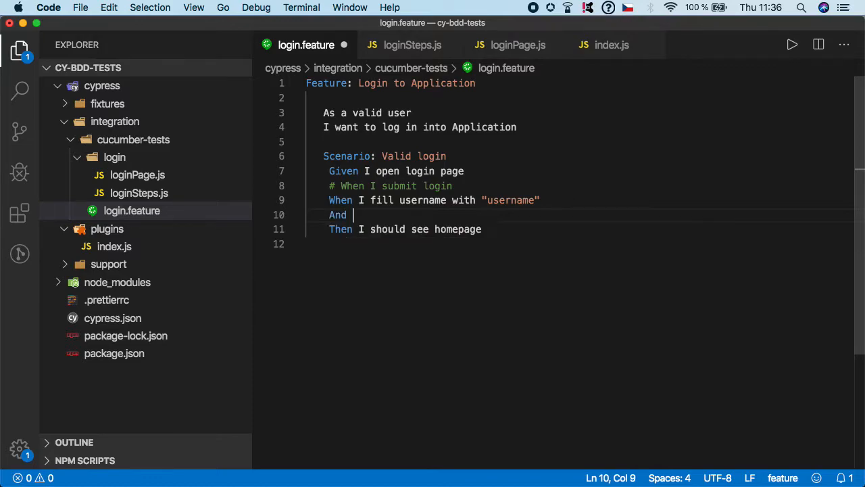
{"action": "type", "text": "I fill"}
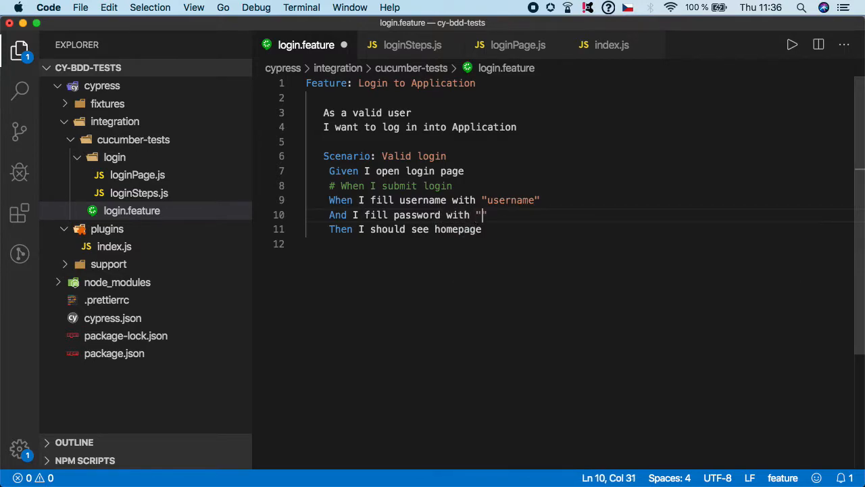
{"action": "type", "text": "password\""}
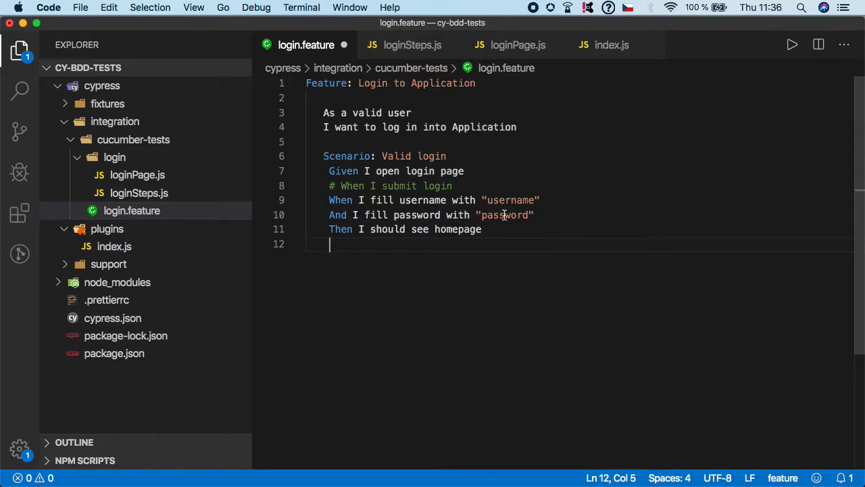
- Add 'And I click on submit login' before 'Then I should see homepage'
{"action": "double_click", "coordinate": [504, 214]}
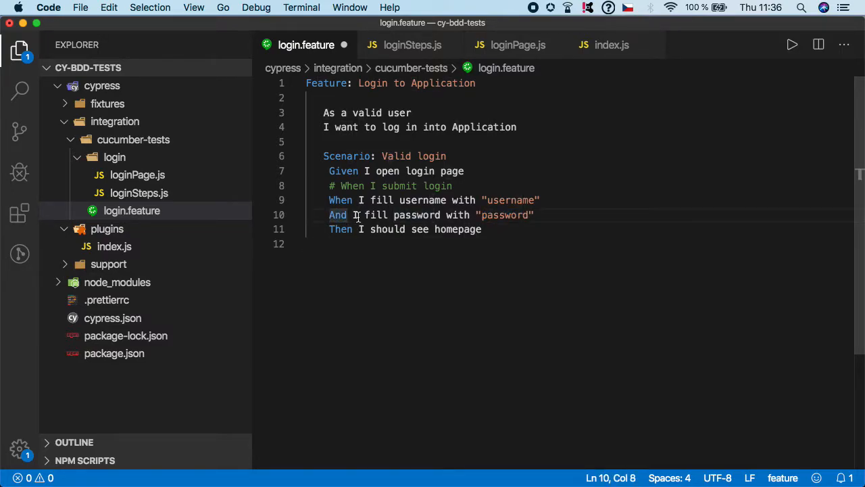
{"action": "type", "text": "When"}
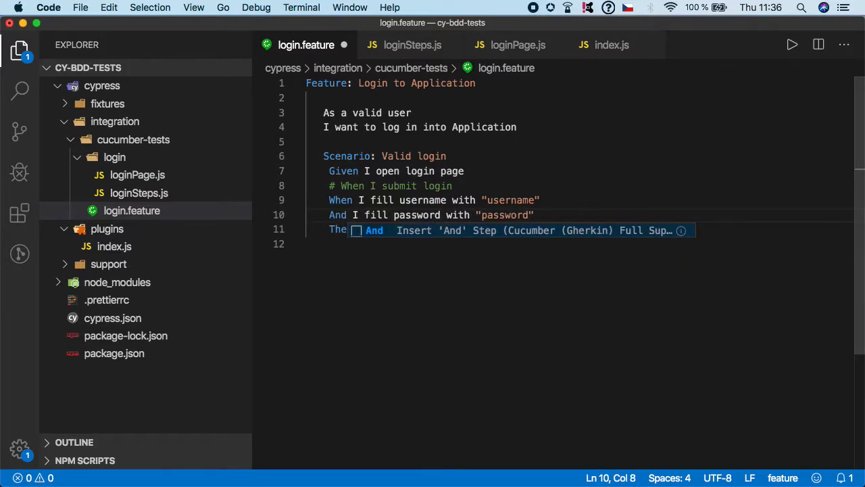
{"action": "type", "text": "Then I should see homepage"}
{"action": "type", "text": "And I"}
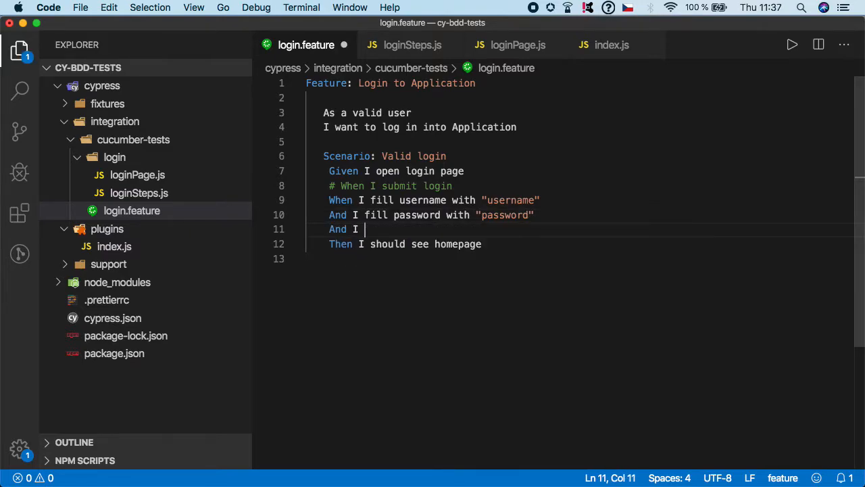
{"action": "type", "text": "click on submit login"}
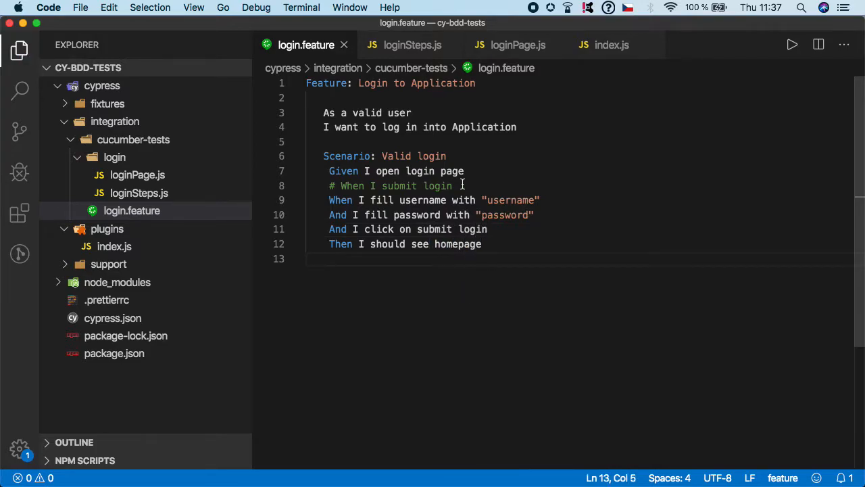
- Remove the '# When I submit login' line from login.feature
{"action": "triple_click", "coordinate": [391, 186]}
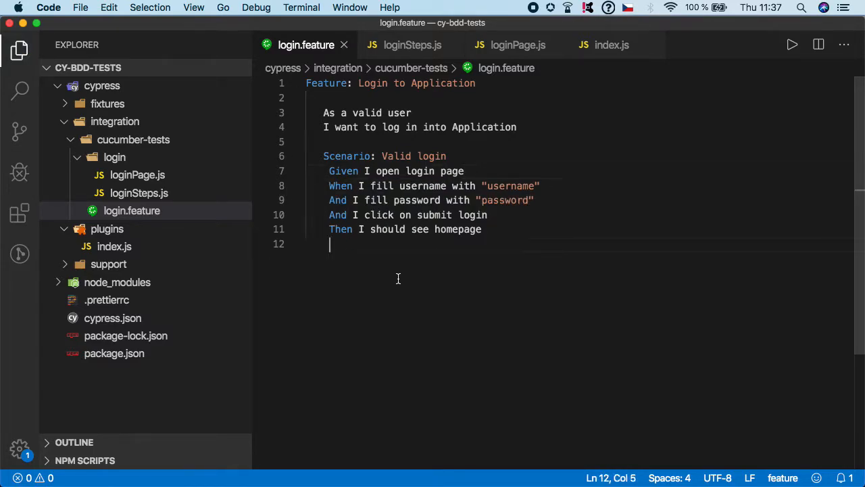
{"action": "mouse_move", "coordinate": [452, 319]}
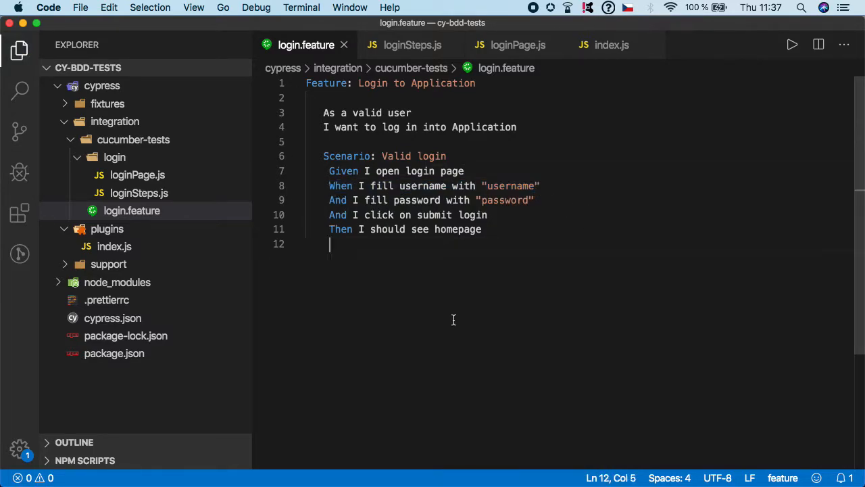
{"action": "mouse_move", "coordinate": [404, 45]}
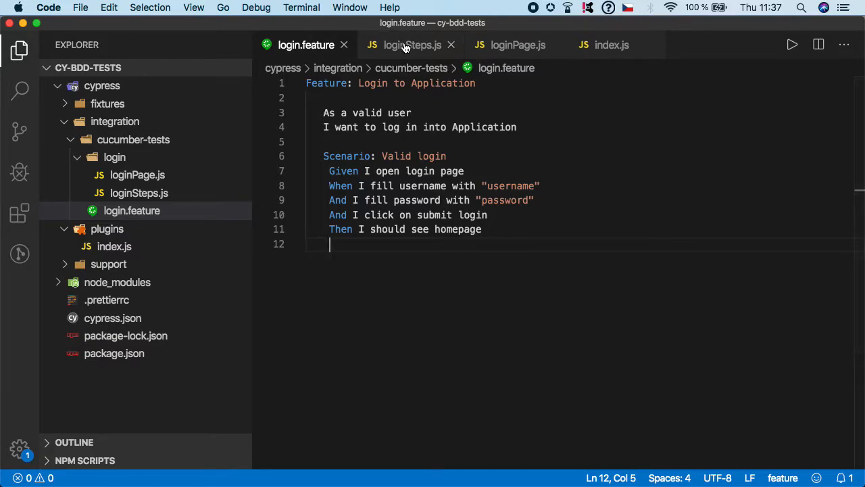
- Start a When step in loginSteps.js with the text 'I fill username with {string}'
{"action": "left_click", "coordinate": [411, 45]}
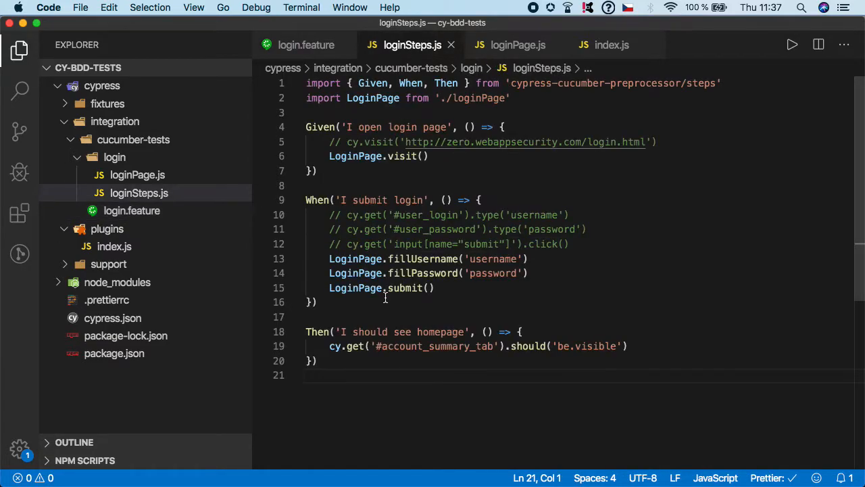
{"action": "type", "text": "W"}
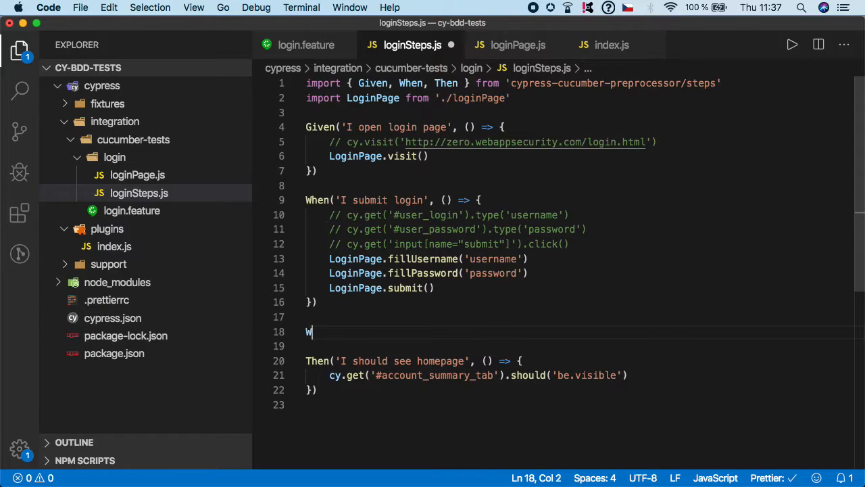
{"action": "type", "text": "hen()"}
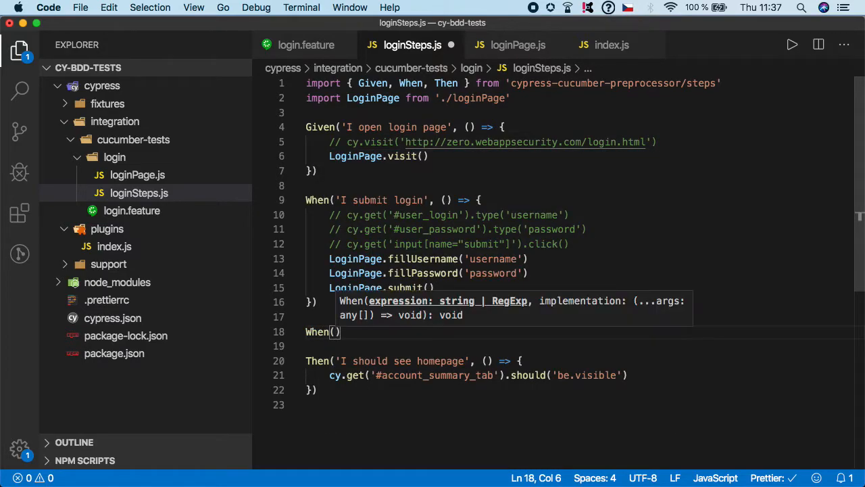
{"action": "type", "text": "'"}
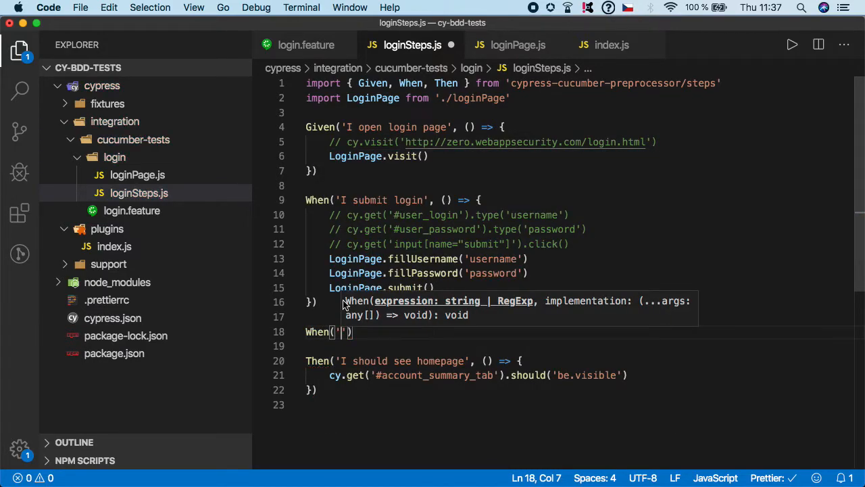
{"action": "left_click", "coordinate": [305, 45]}
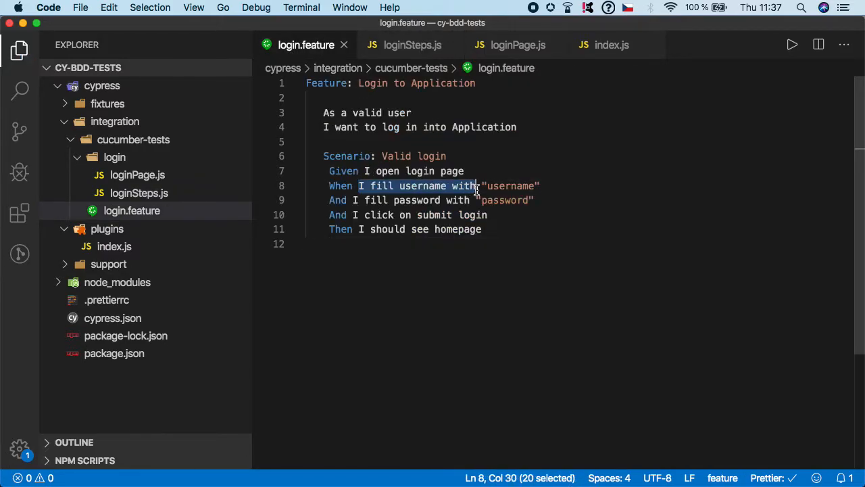
{"action": "left_click", "coordinate": [413, 45]}
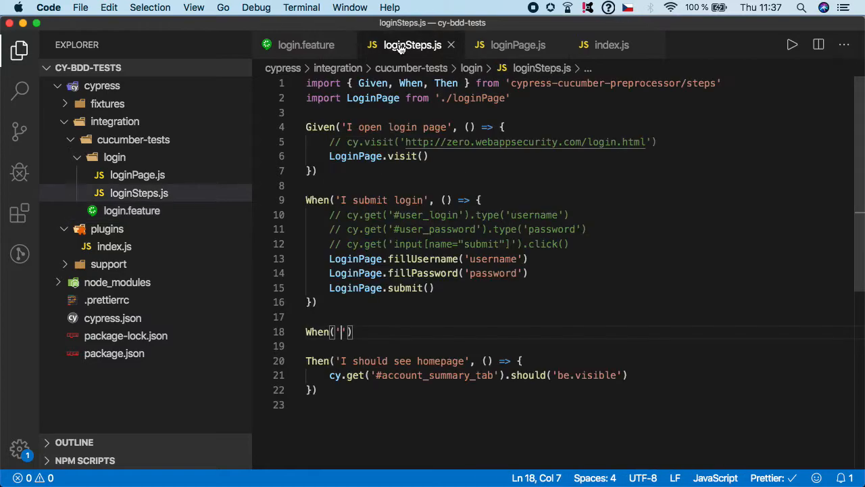
{"action": "type", "text": "I fill username with \"username\""}
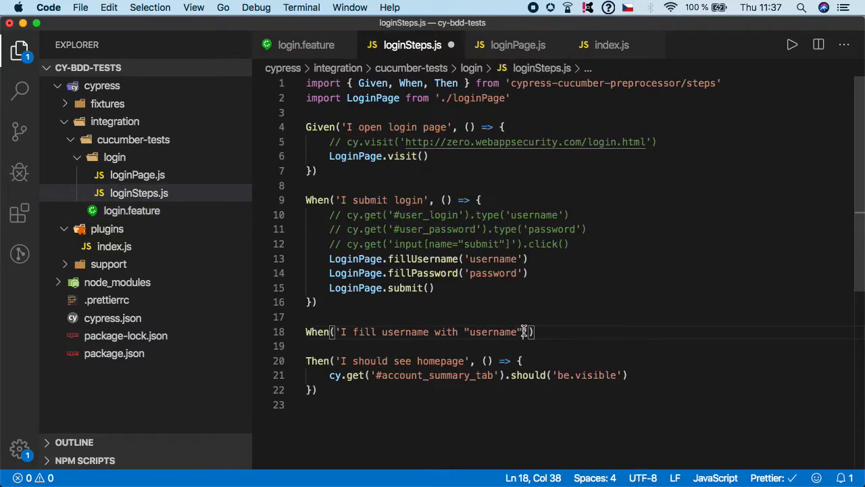
{"action": "key", "text": "Backspace"}
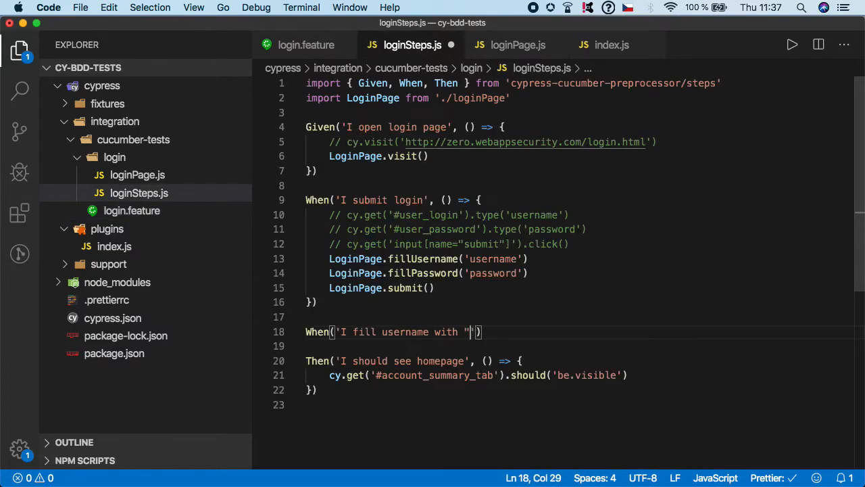
{"action": "key", "text": "Backspace"}
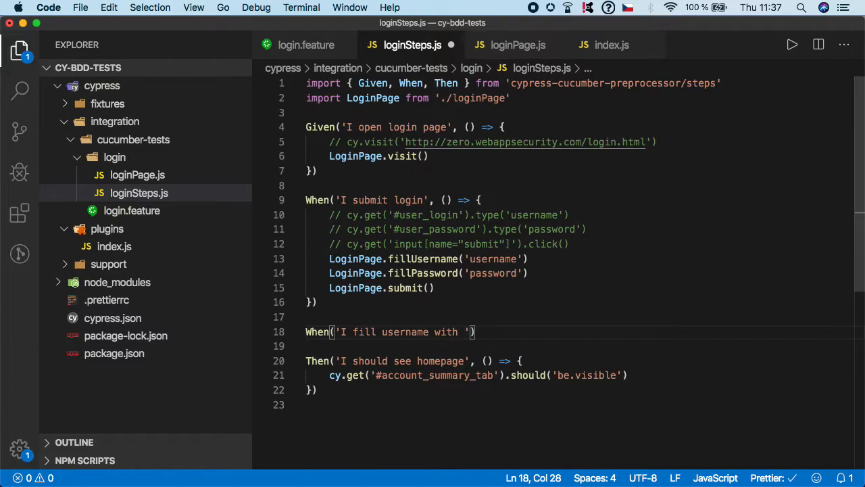
{"action": "type", "text": "{st"}
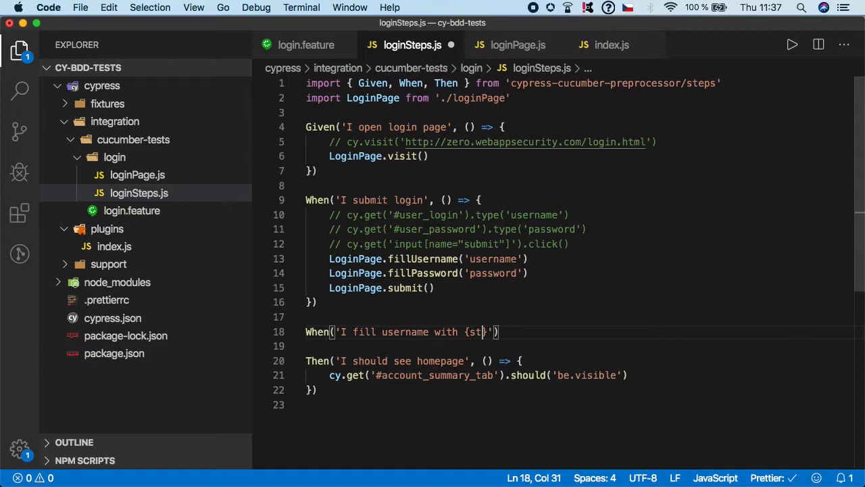
{"action": "type", "text": "ring"}
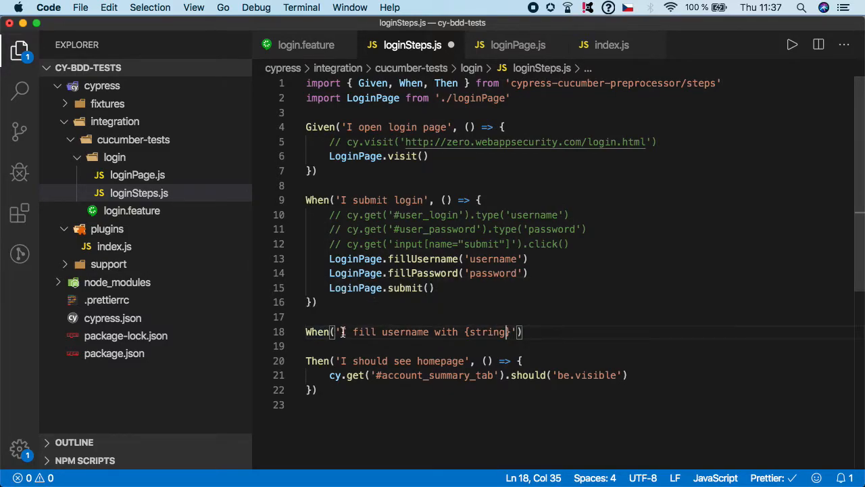
{"action": "mouse_move", "coordinate": [482, 331]}
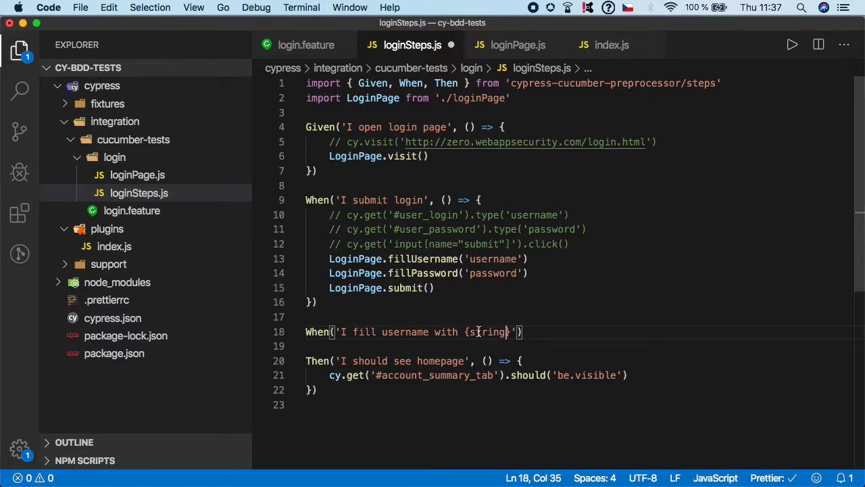
{"action": "mouse_move", "coordinate": [481, 331]}
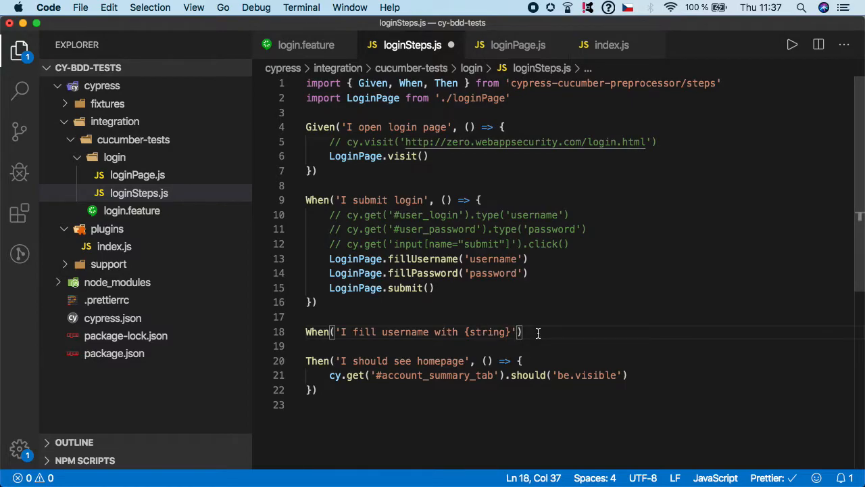
- Give the step a username arrow function calling LoginPage.fillUsername(username)
{"action": "type", "text": ","}
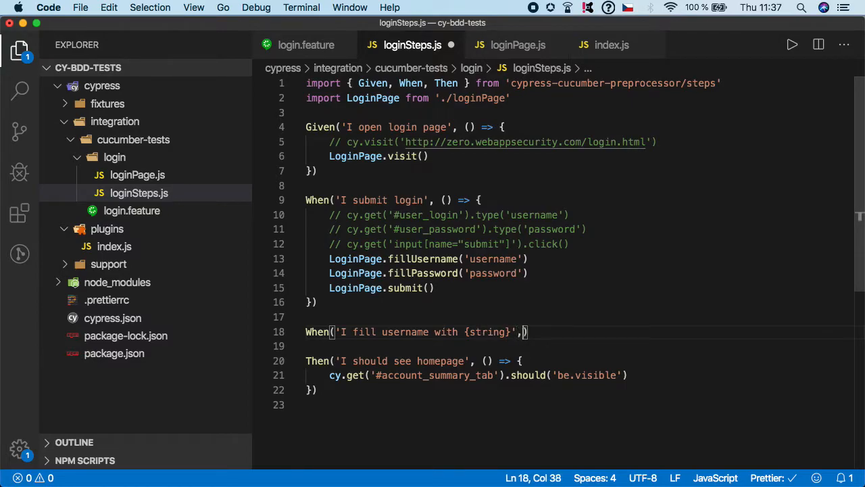
{"action": "type", "text": "u"}
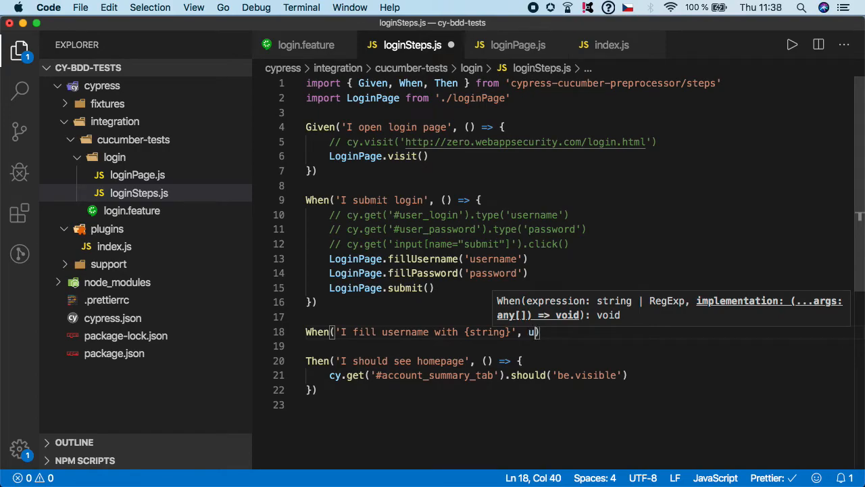
{"action": "type", "text": "sername ="}
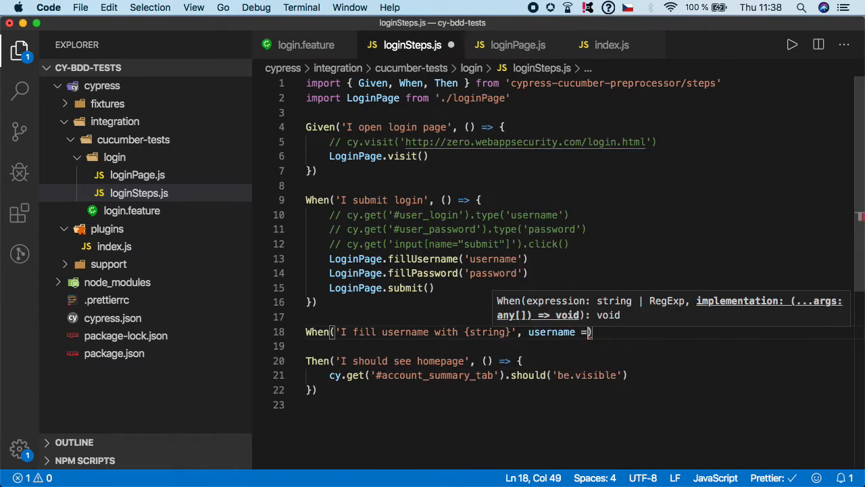
{"action": "type", "text": "{"}
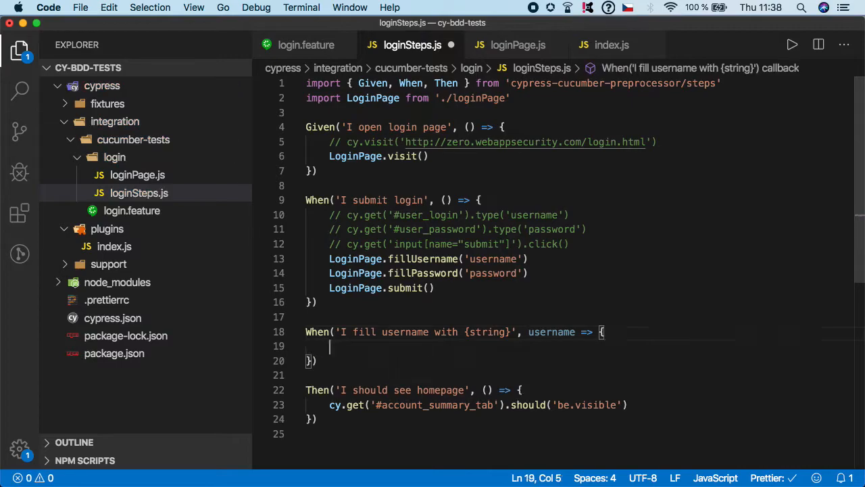
{"action": "type", "text": "Log"}
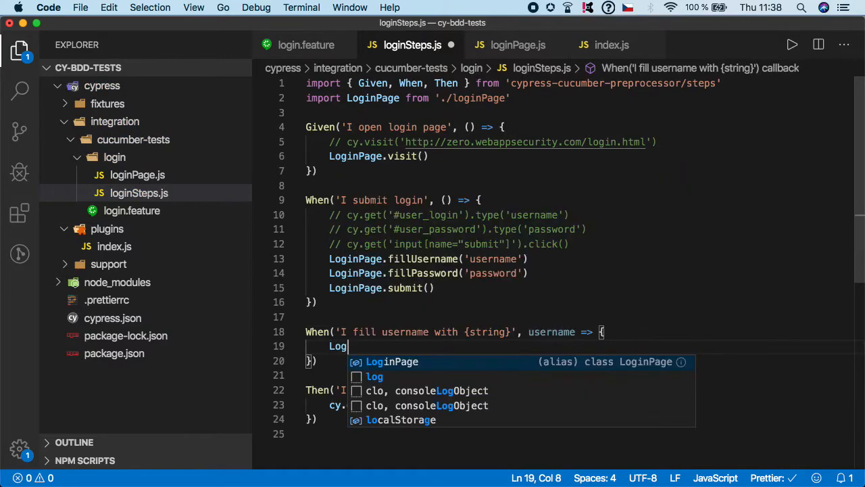
{"action": "type", "text": "inPage.fillUsername("}
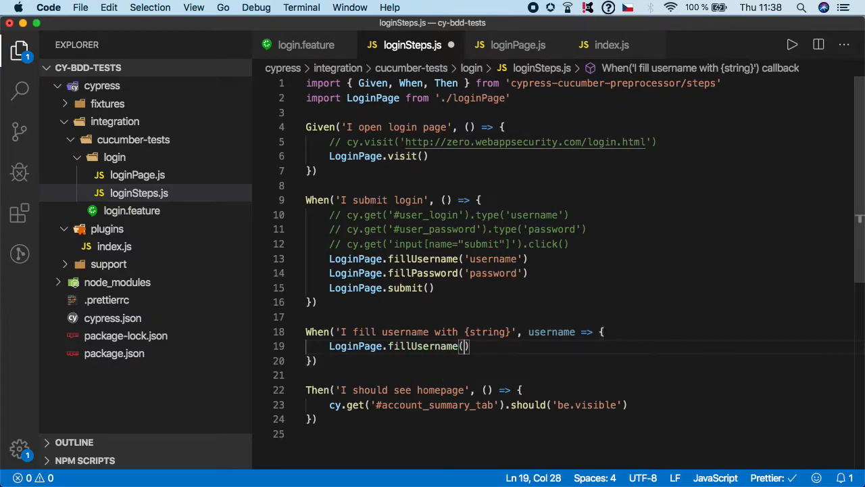
{"action": "type", "text": "username"}
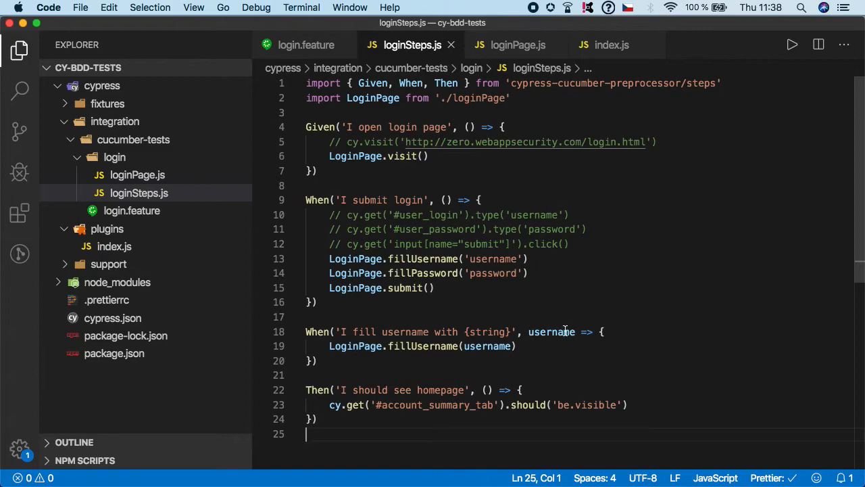
{"action": "double_click", "coordinate": [488, 331]}
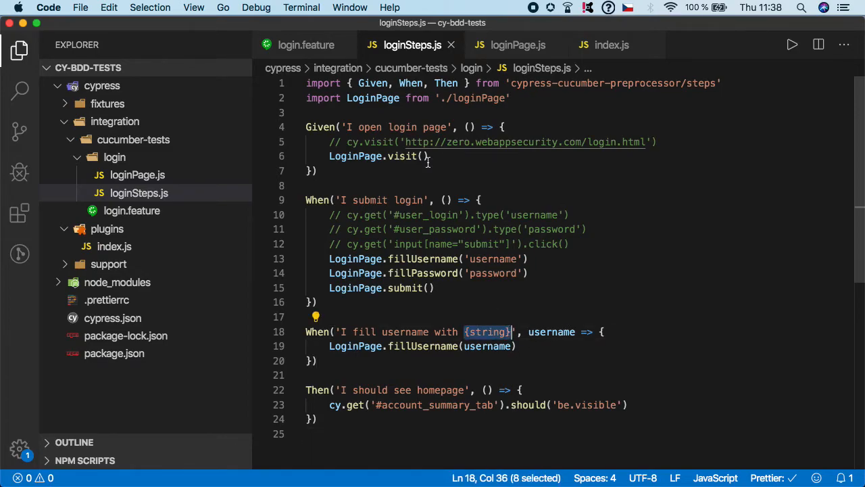
{"action": "left_click", "coordinate": [306, 45]}
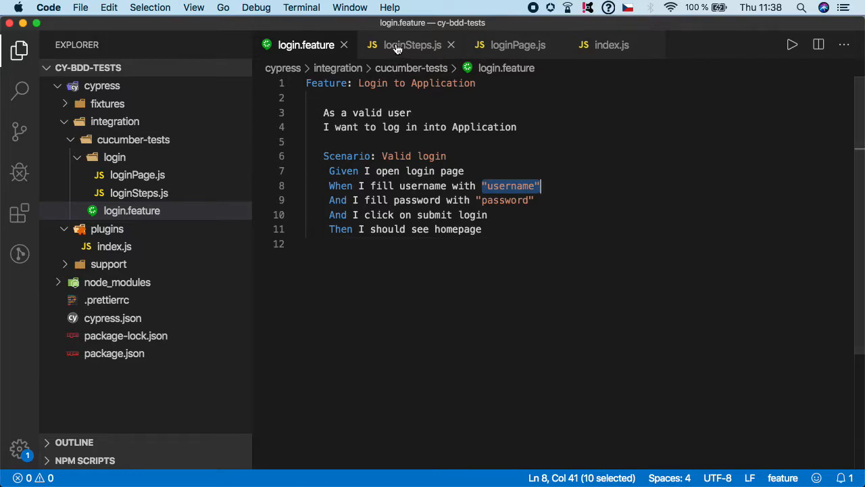
- Add When('I fill password with {string}') with a password => LoginPage.fillPassword(password) body
{"action": "left_click", "coordinate": [412, 45]}
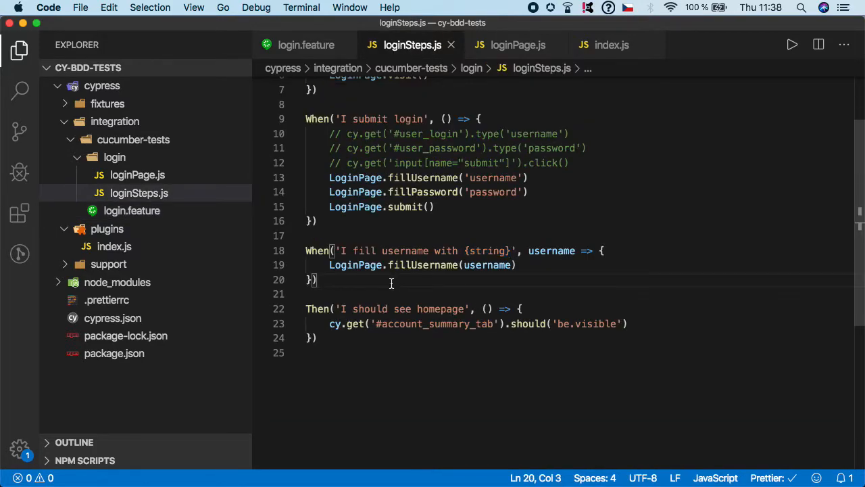
{"action": "type", "text": "When('"}
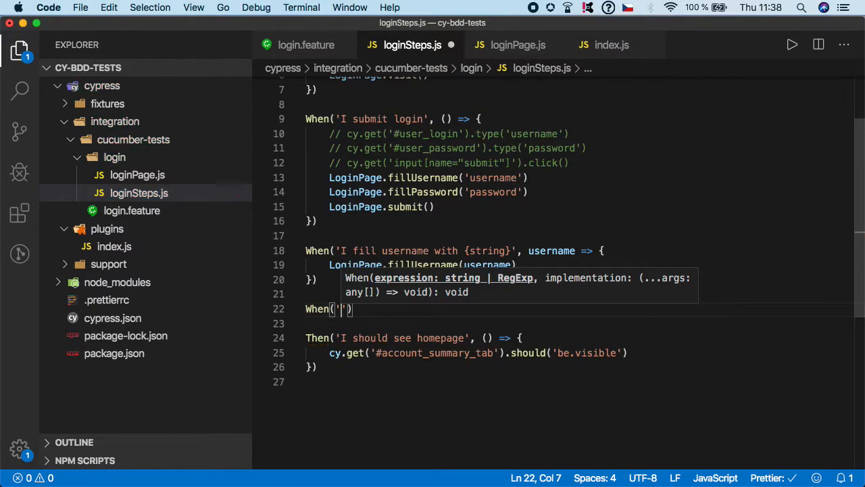
{"action": "left_click", "coordinate": [306, 45]}
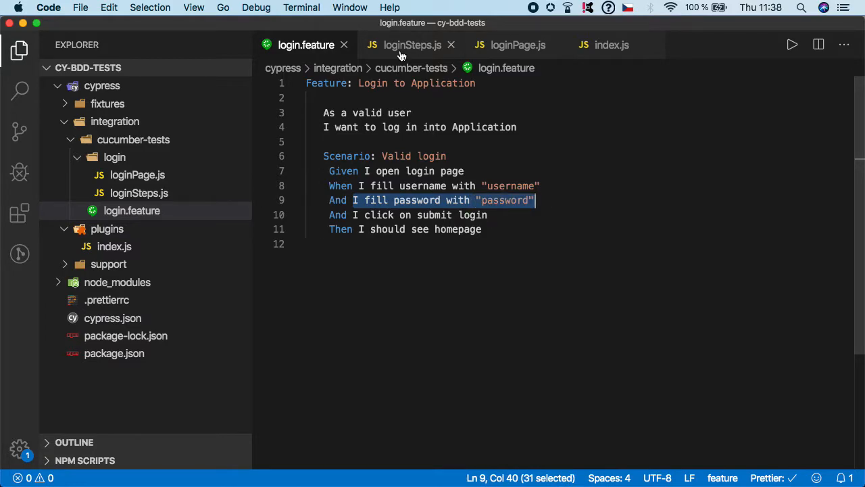
{"action": "left_click", "coordinate": [412, 44]}
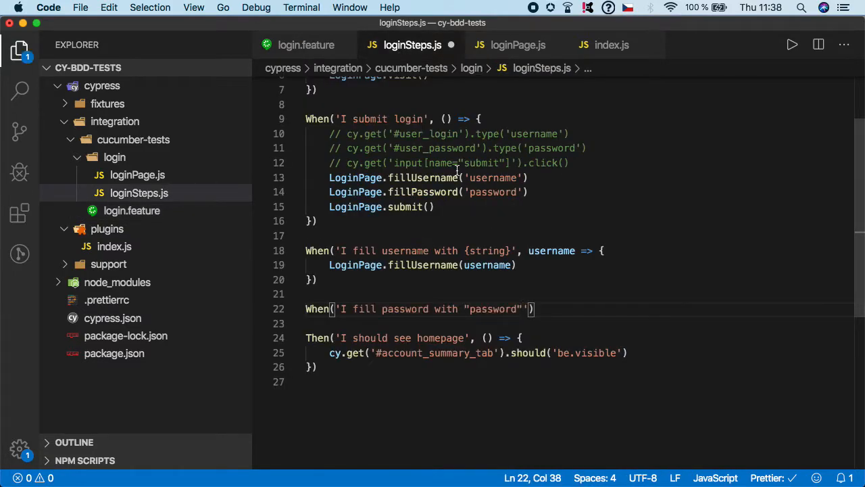
{"action": "key", "text": "Backspace"}
{"action": "type", "text": "{"}
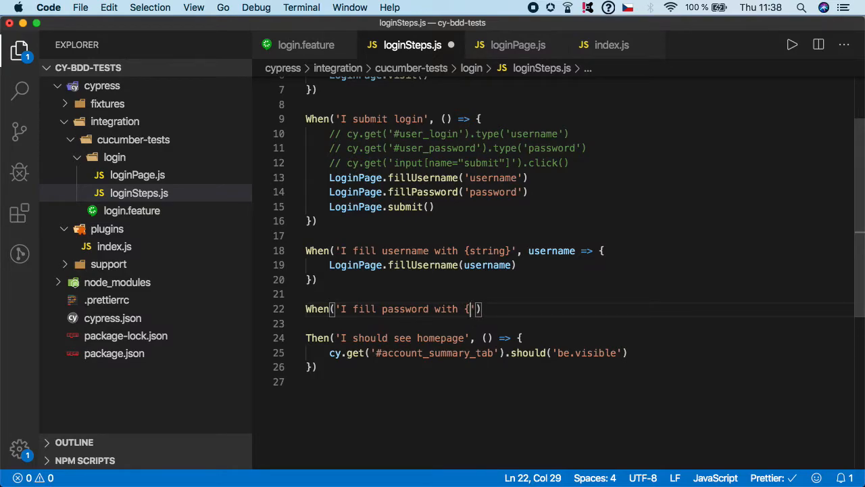
{"action": "type", "text": "string}"}
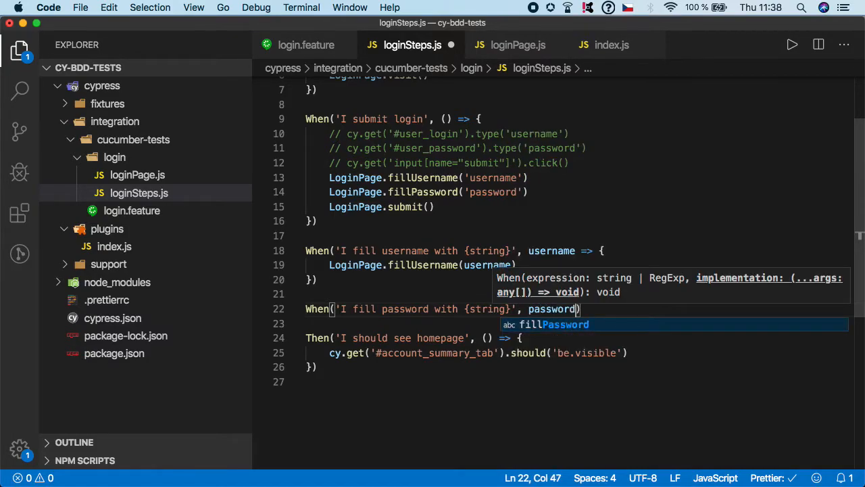
{"action": "type", "text": "=> {"}
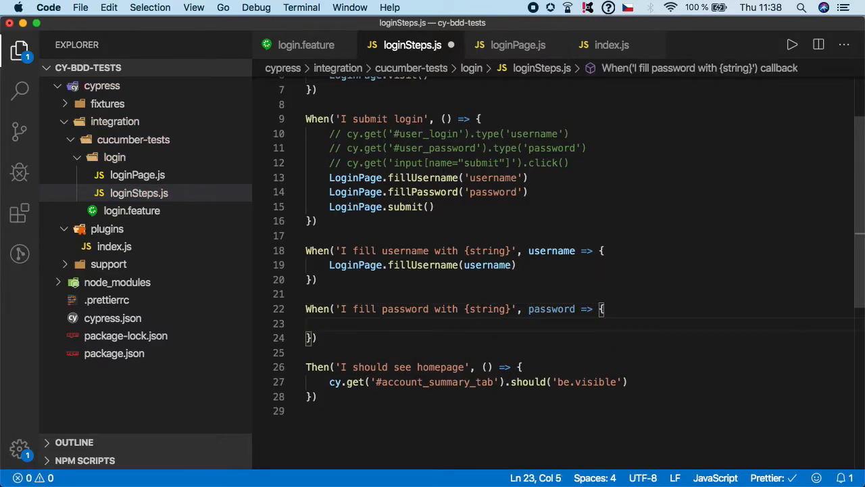
{"action": "type", "text": "LoginPage"}
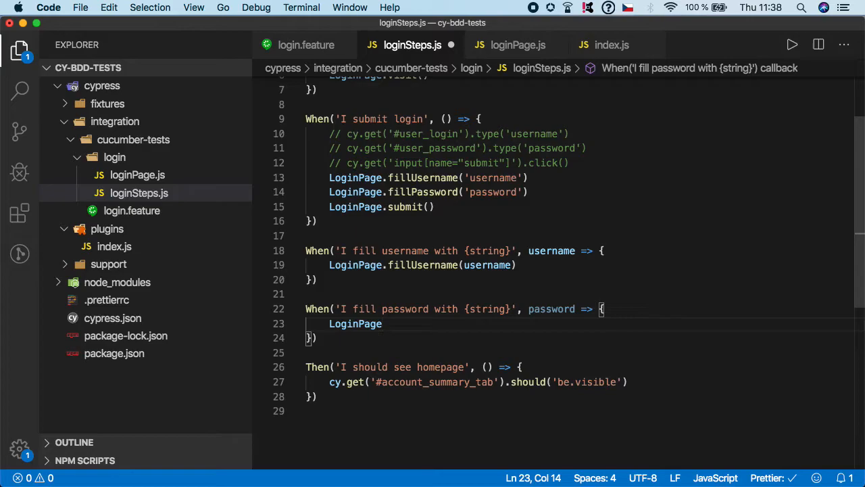
{"action": "type", "text": ".fillPassword"}
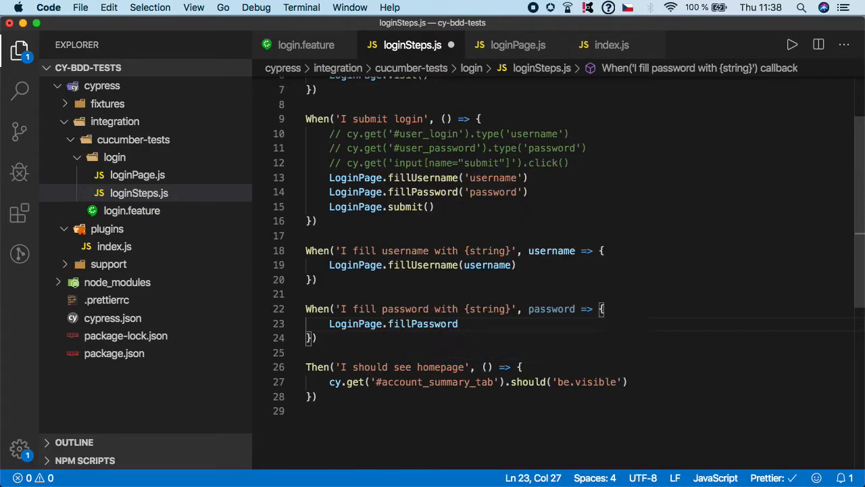
{"action": "type", "text": "(password)"}
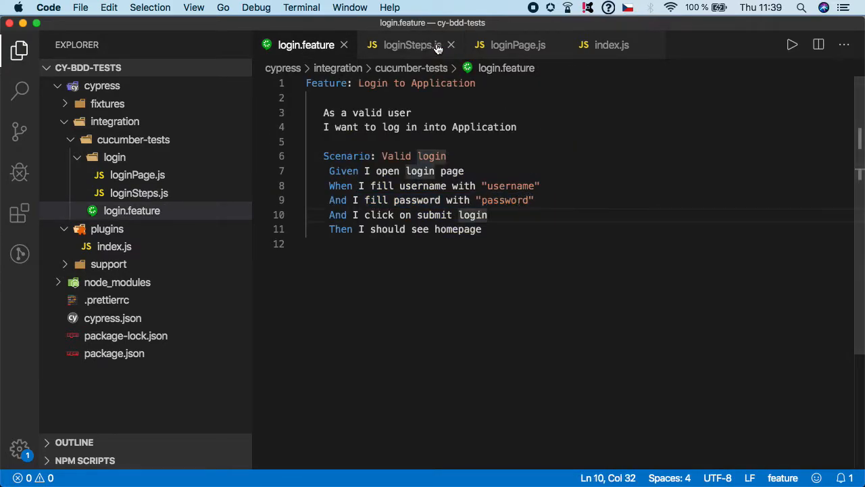
- Write When('I click on submit login') calling LoginPage.submit(), replacing the old submit step
{"action": "left_click", "coordinate": [408, 45]}
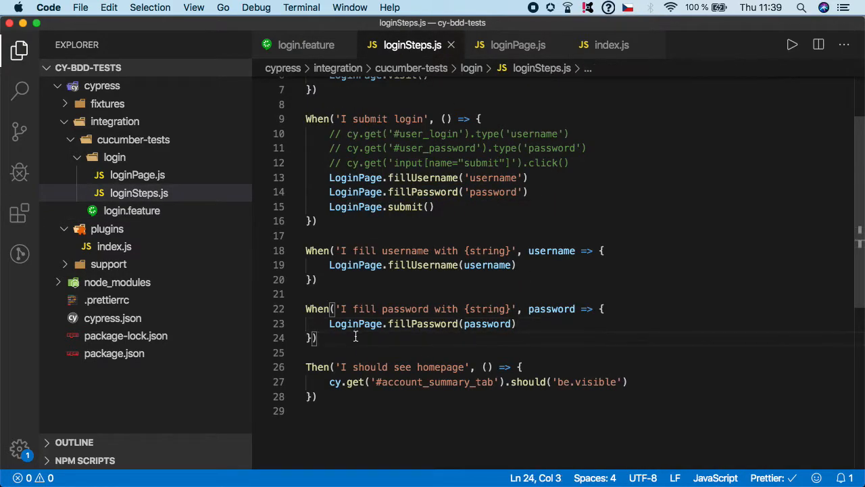
{"action": "type", "text": "When("}
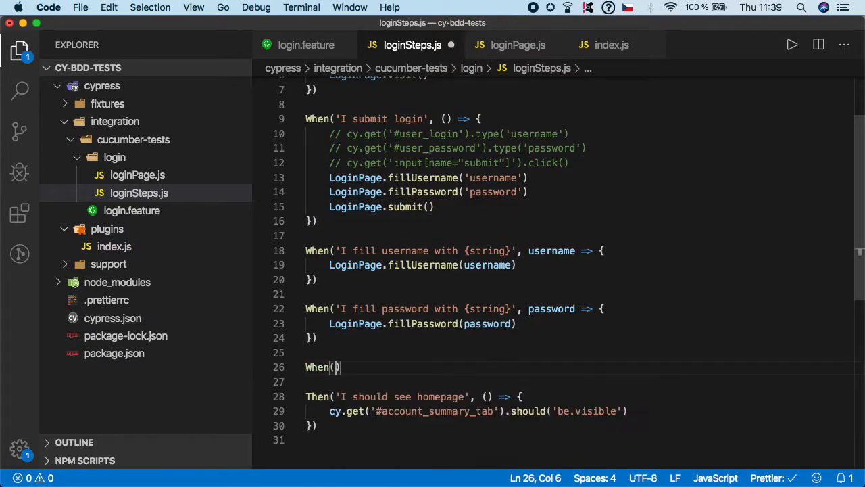
{"action": "left_click", "coordinate": [306, 45]}
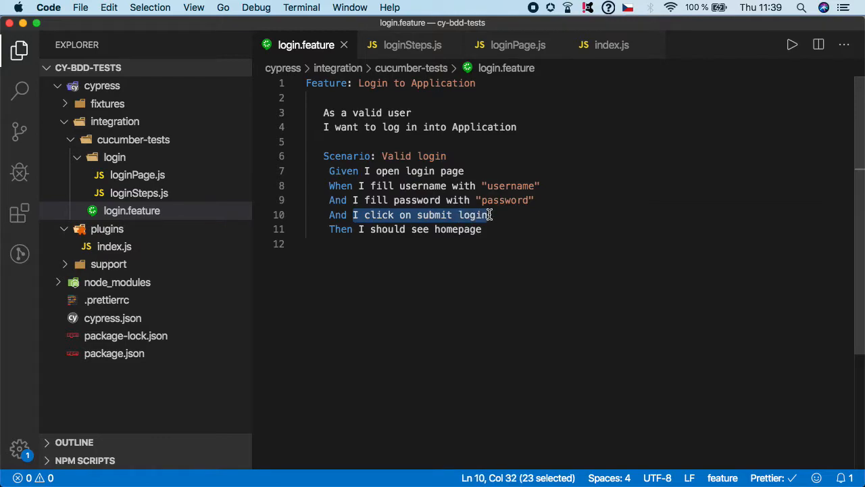
{"action": "left_click", "coordinate": [411, 44]}
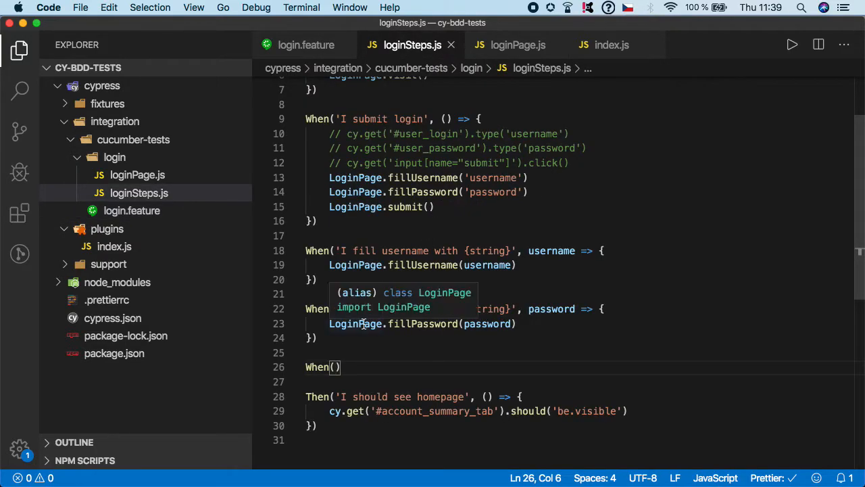
{"action": "type", "text": "'"}
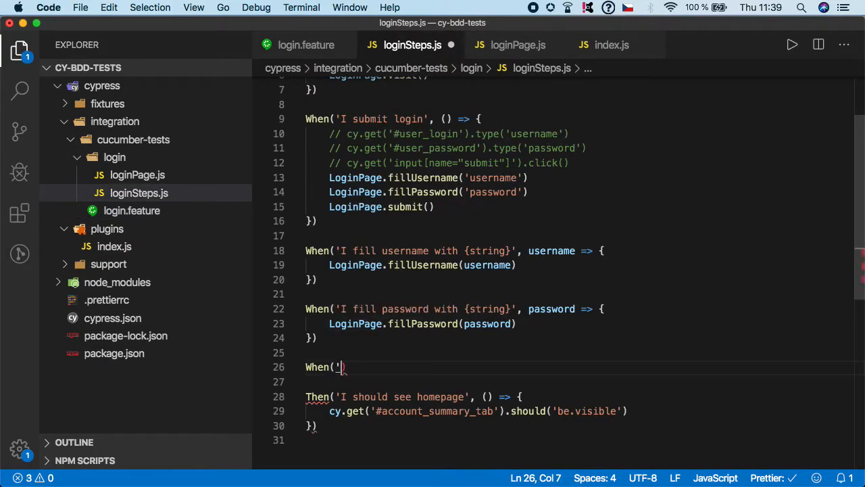
{"action": "type", "text": "I click on submit login', ("}
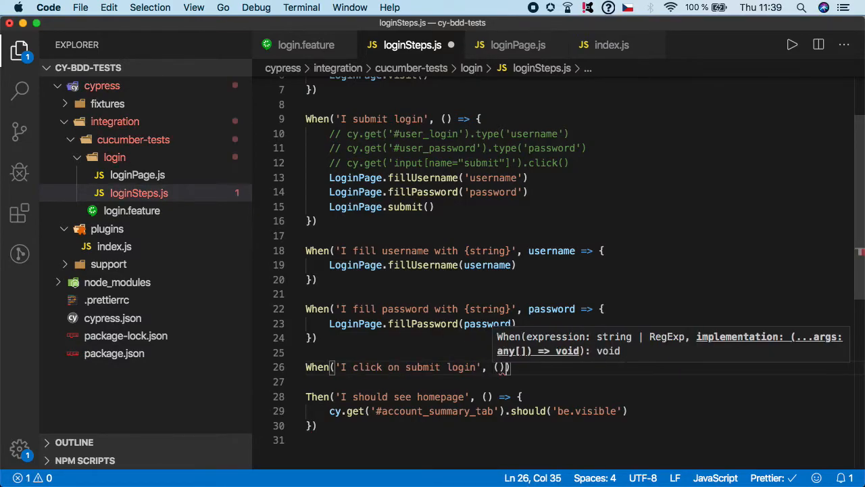
{"action": "type", "text": "{"}
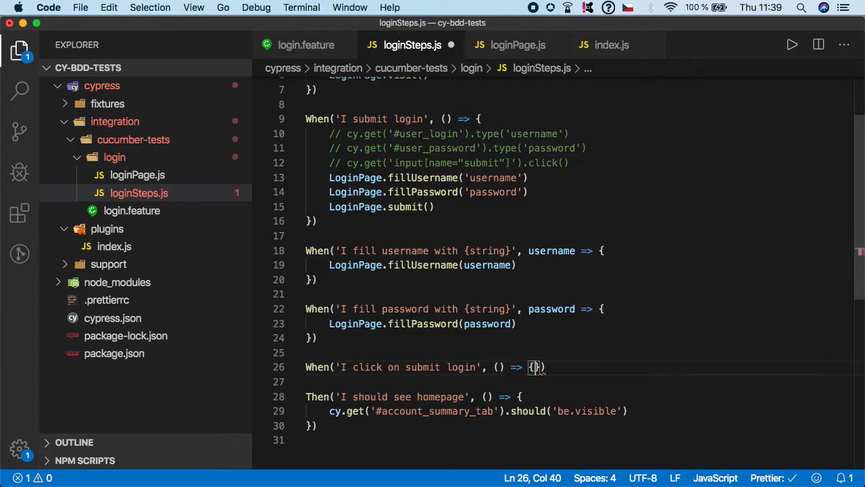
{"action": "type", "text": "LoginPage.submit("}
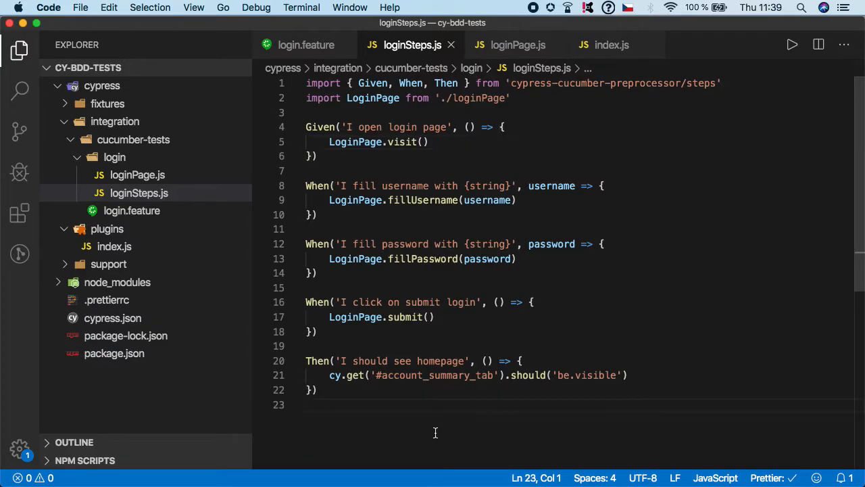
{"action": "mouse_move", "coordinate": [306, 84]}
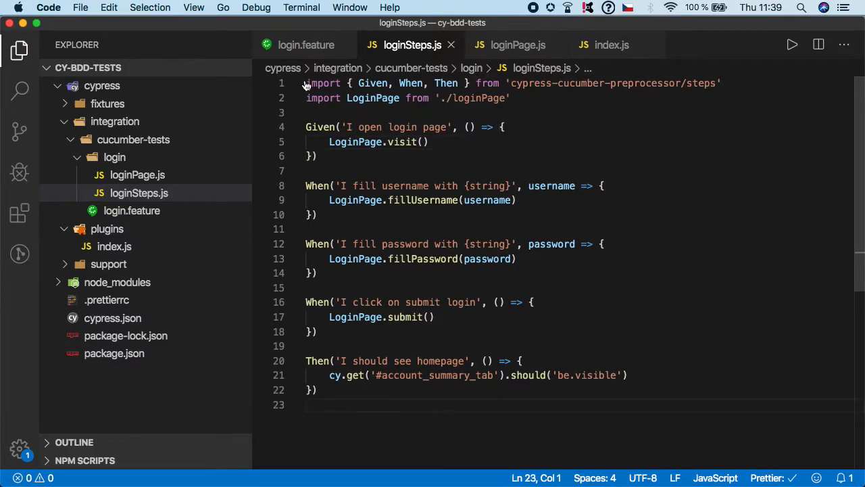
- Run login.feature from cucumber-tests in the Cypress Test Runner using Chrome 79
{"action": "left_click", "coordinate": [305, 44]}
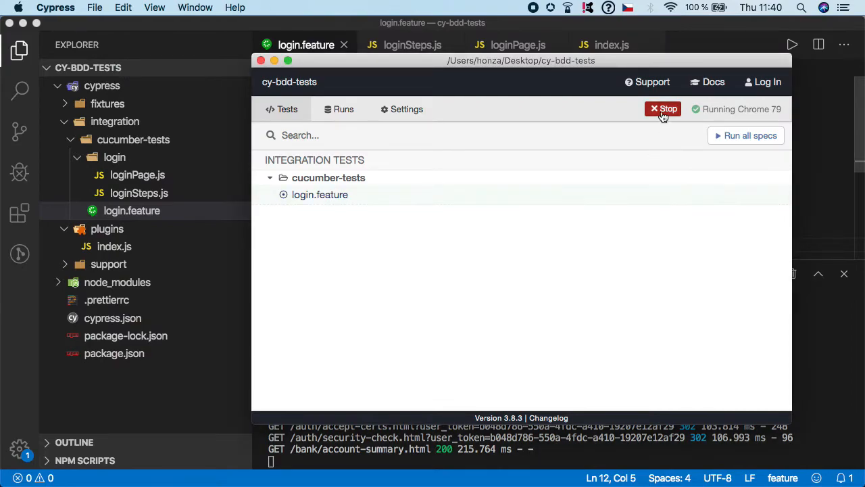
- Stop the Cypress run, then review loginSteps.js and the login.feature scenario
{"action": "left_click", "coordinate": [663, 109]}
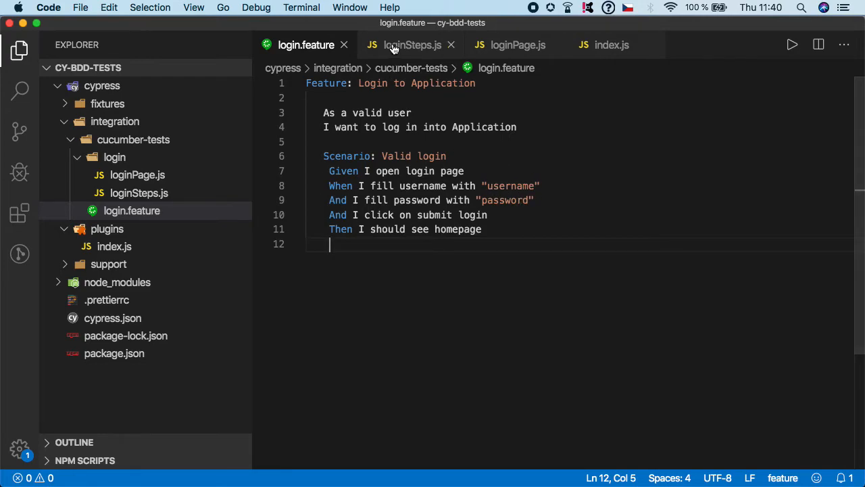
{"action": "left_click", "coordinate": [412, 45]}
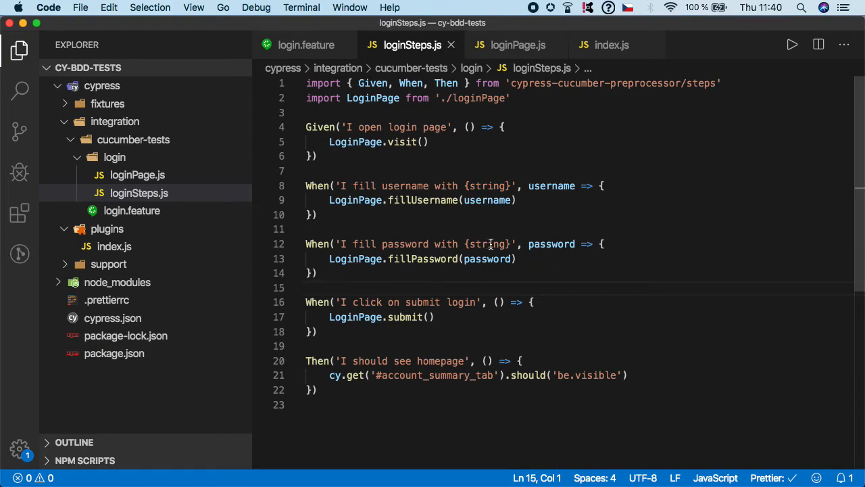
{"action": "double_click", "coordinate": [552, 244]}
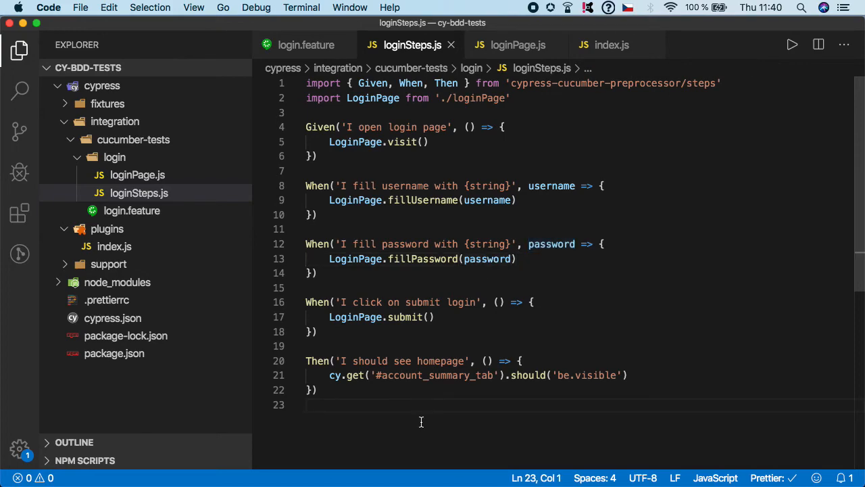
{"action": "left_click", "coordinate": [305, 45]}
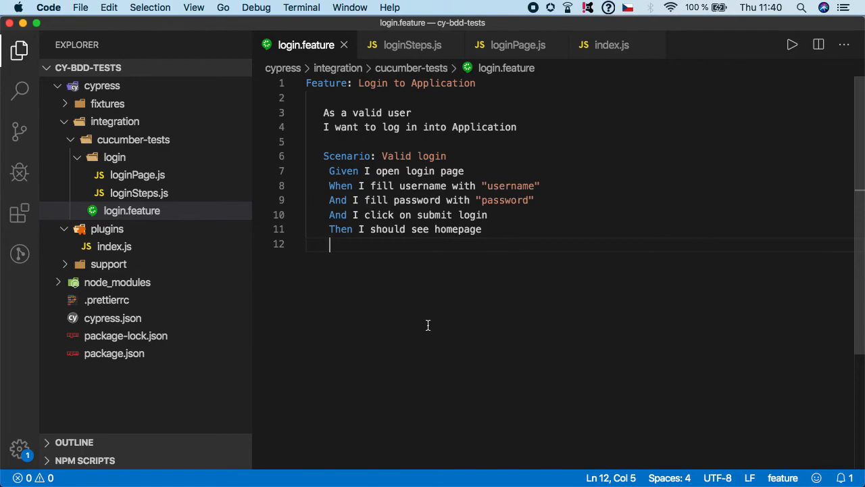